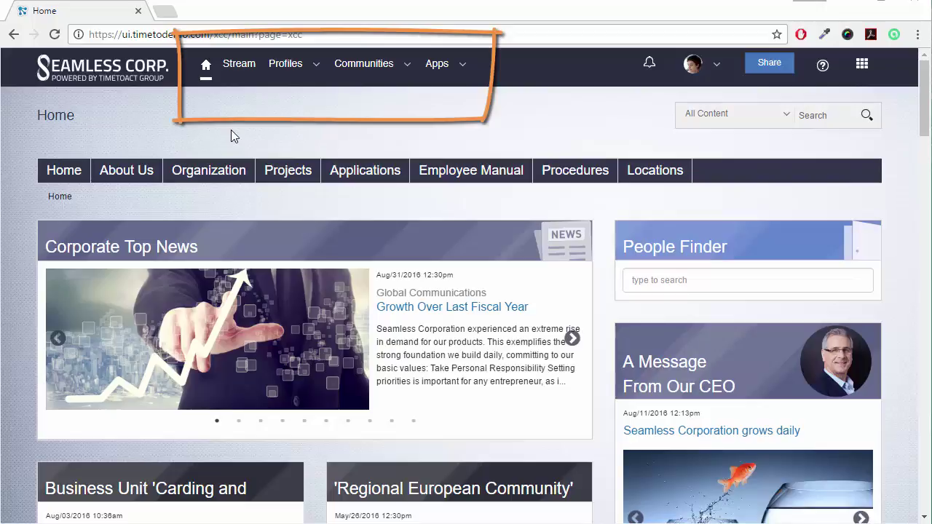
Check the header links: profile options, activity stream, then return to the intranet homepage
click(286, 64)
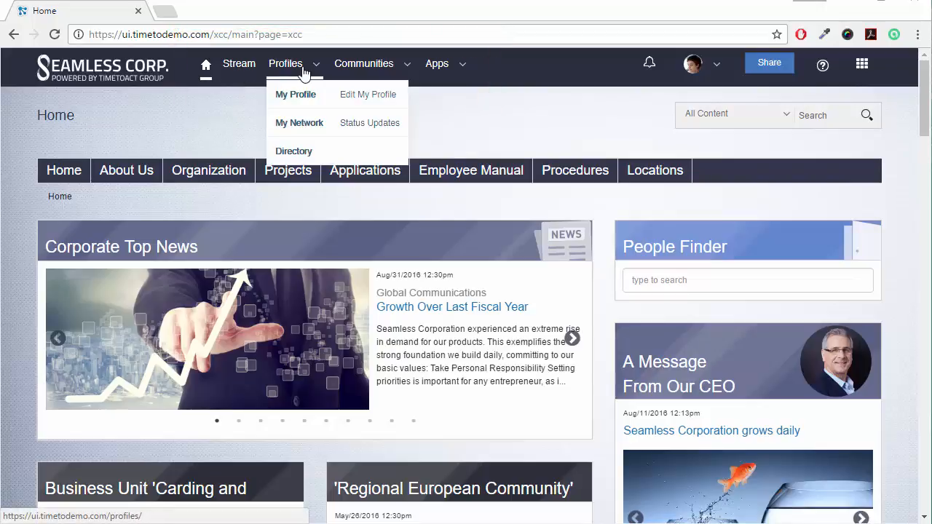
click(437, 64)
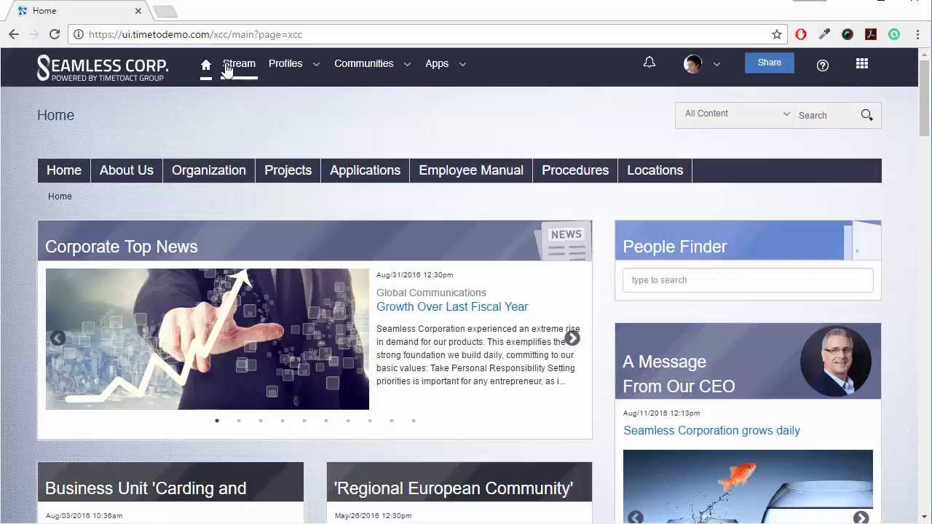
click(238, 64)
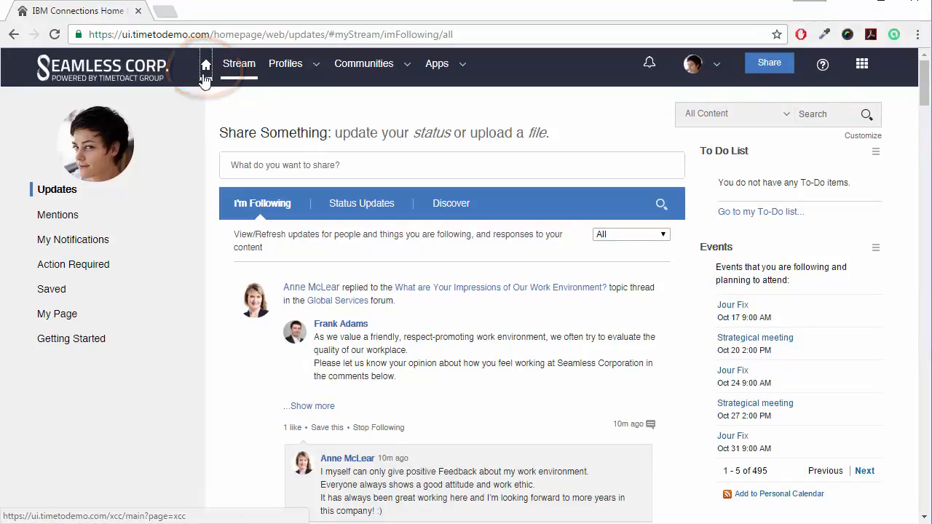
click(207, 65)
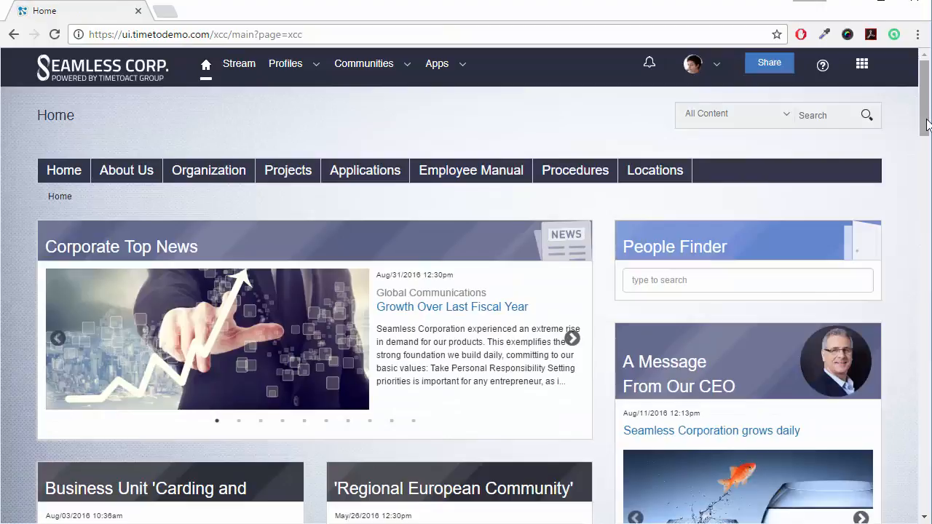
Scroll through the homepage and expand the Employee Manual menu in the navigation bar
scroll(down, 3)
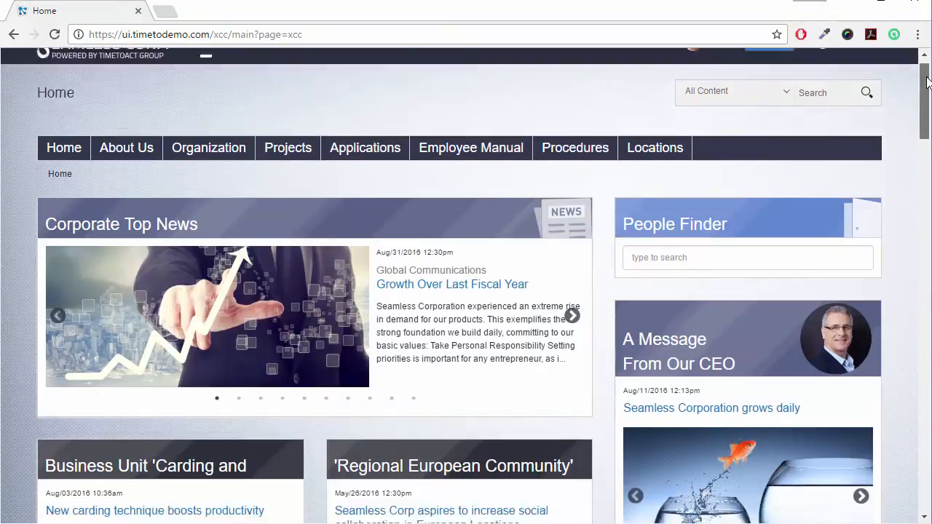
scroll(down, 3)
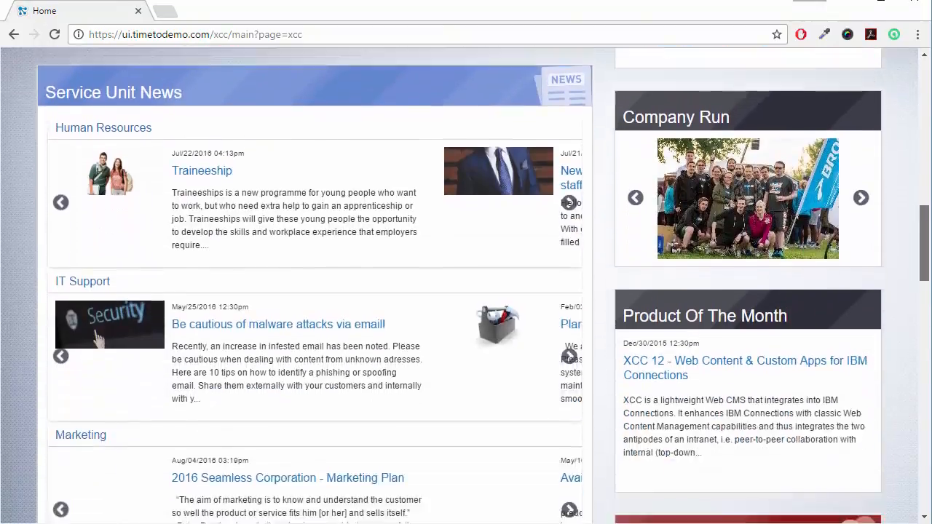
scroll(down, 3)
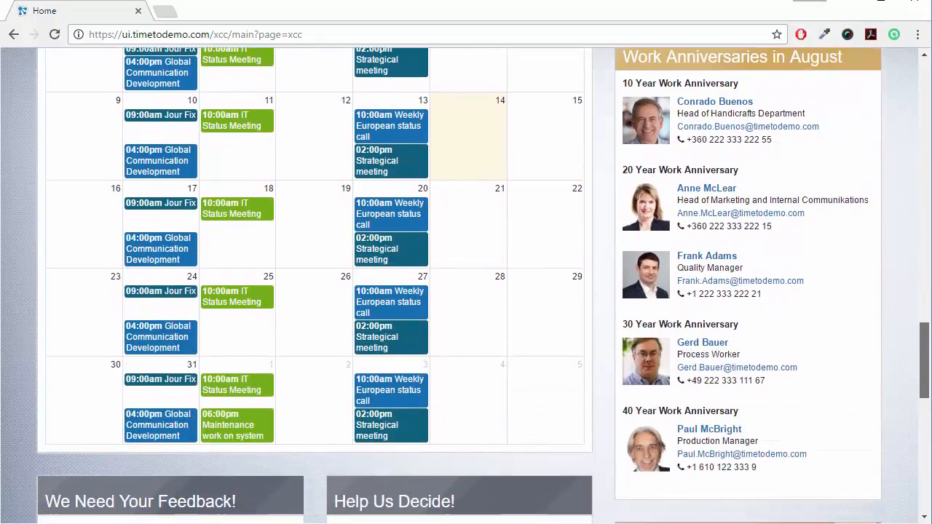
scroll(down, 3)
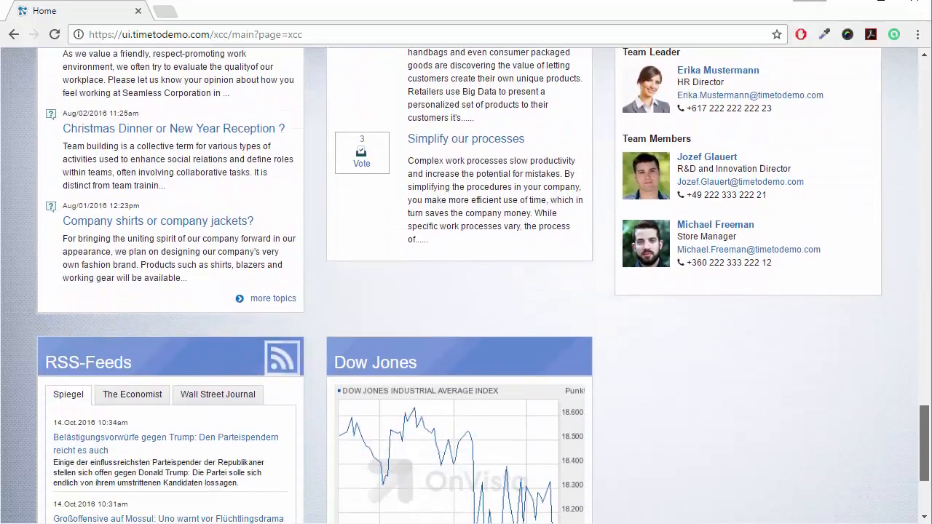
scroll(down, 3)
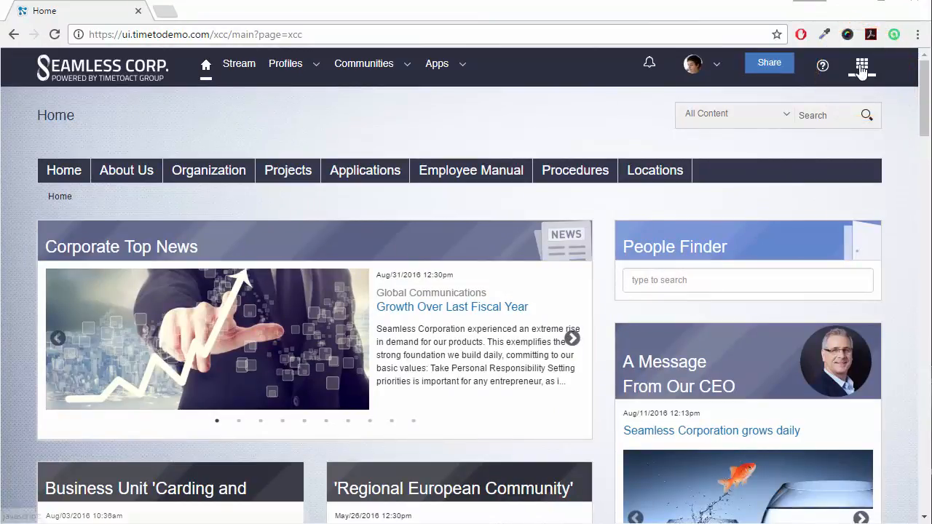
click(859, 64)
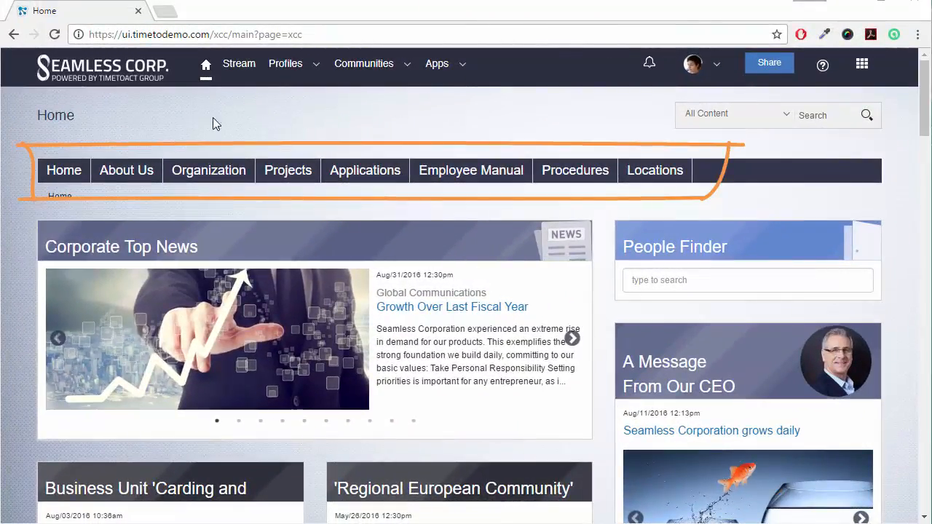
click(125, 168)
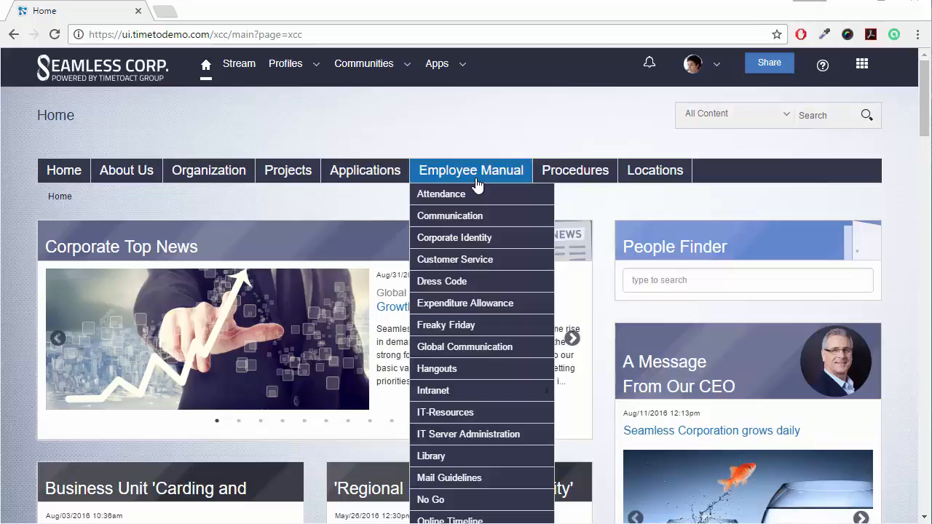
mouse_move(477, 325)
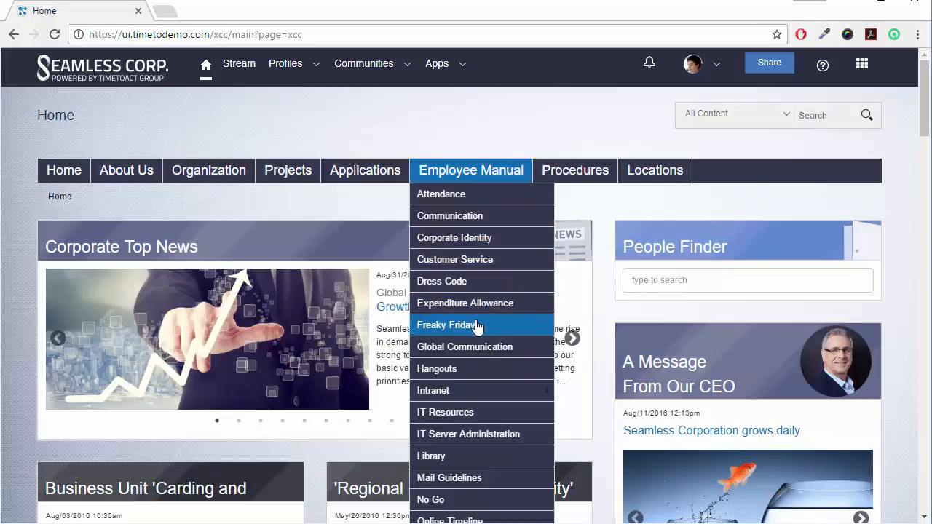
Like the Freaky Friday page, comment 'Inspiring', and close its overlay
click(446, 324)
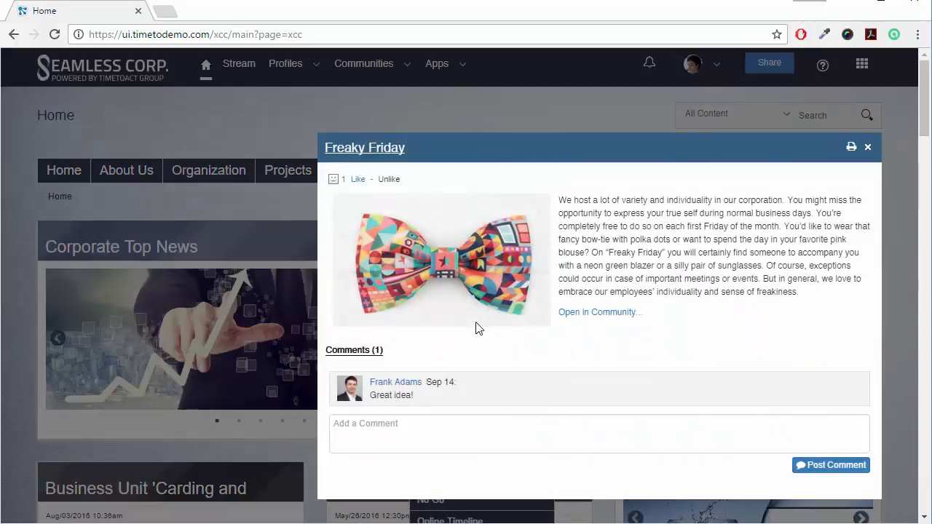
mouse_move(617, 363)
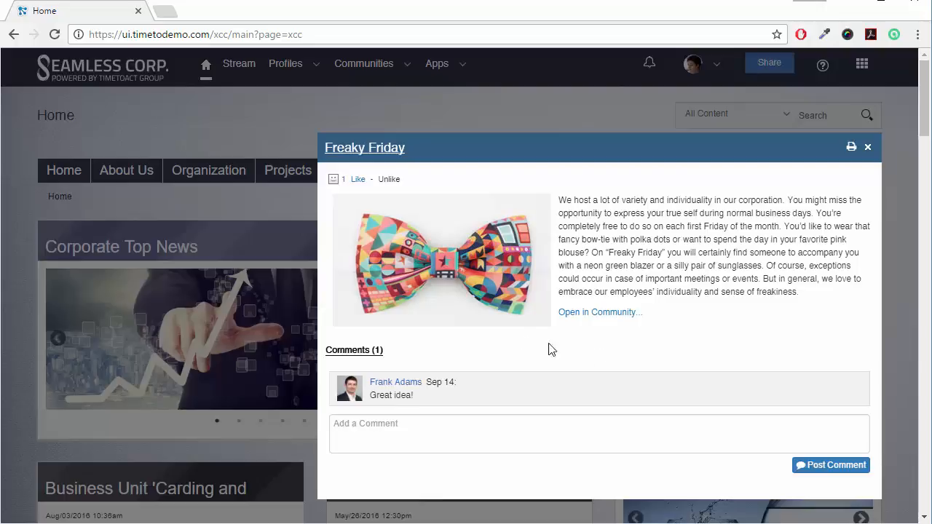
click(356, 179)
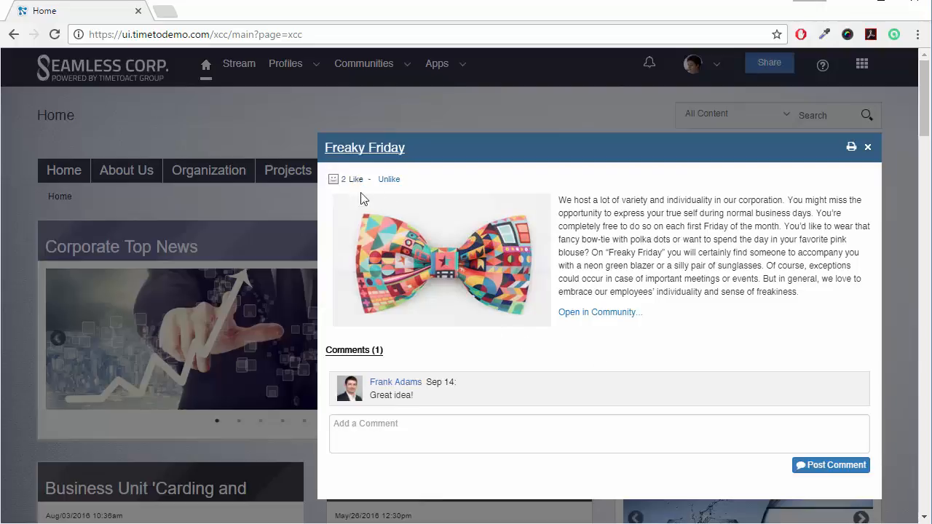
text(Inspiring)
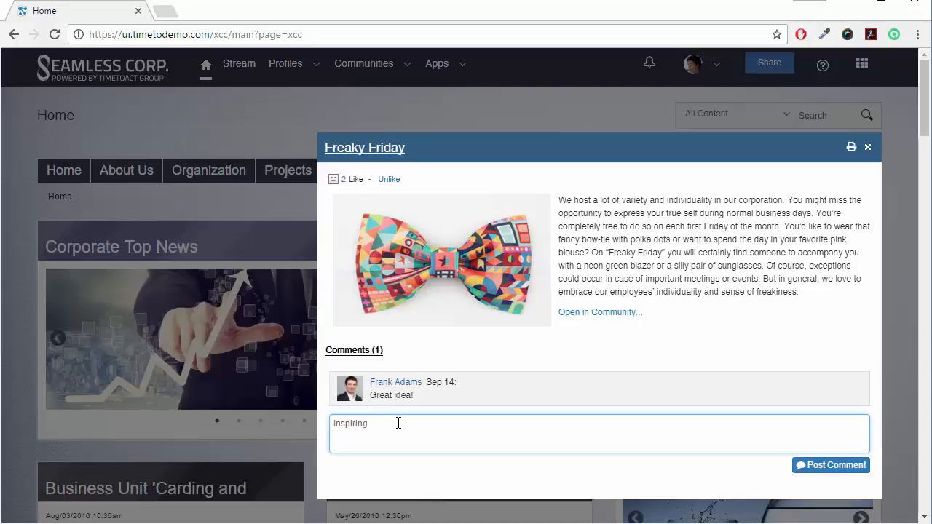
click(868, 147)
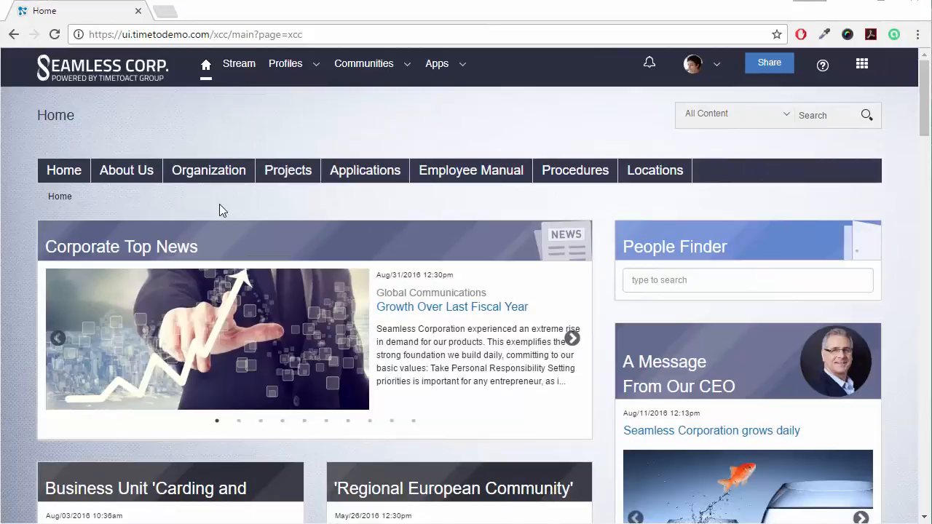
Visit the Embroidery business unit page, then the IT Support service unit page via Organization
click(210, 169)
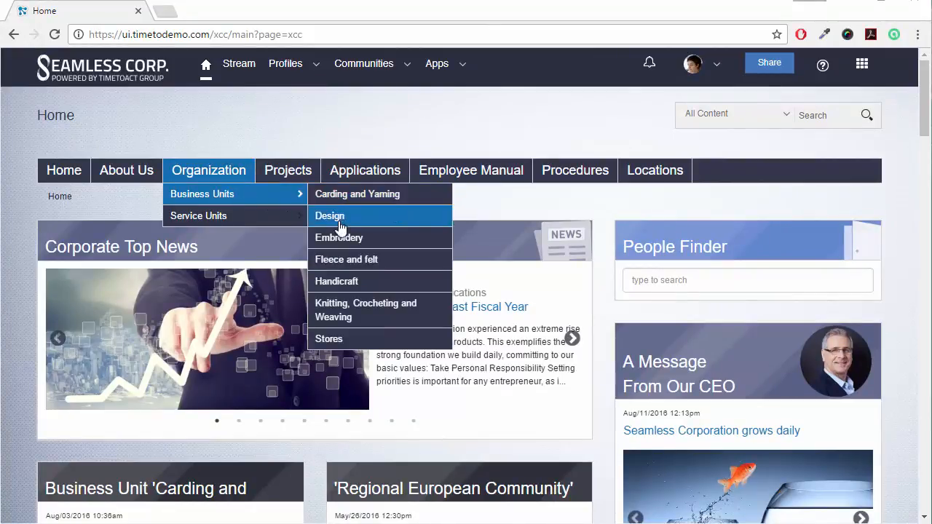
click(340, 237)
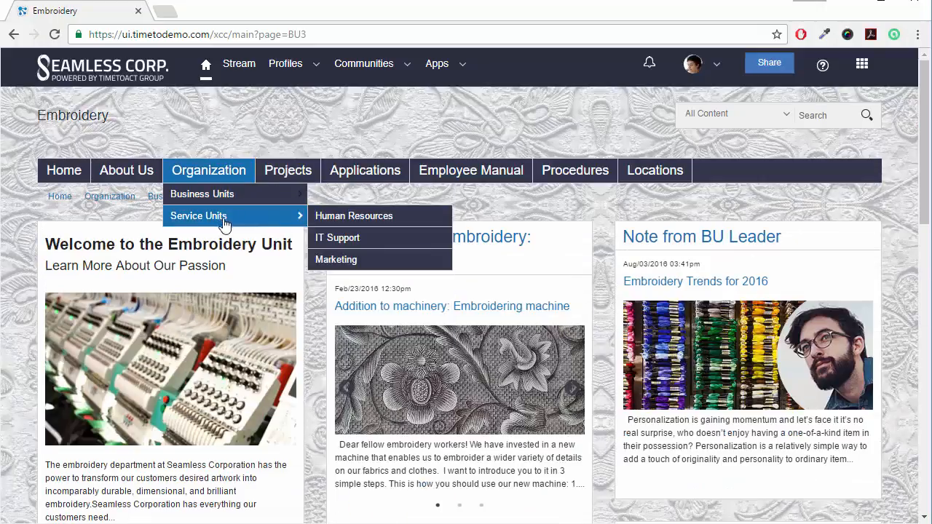
click(337, 237)
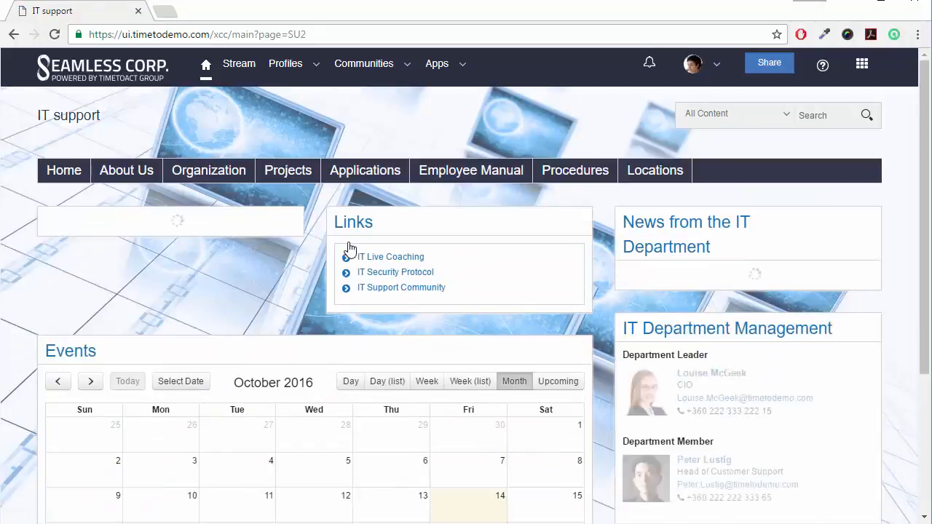
click(289, 168)
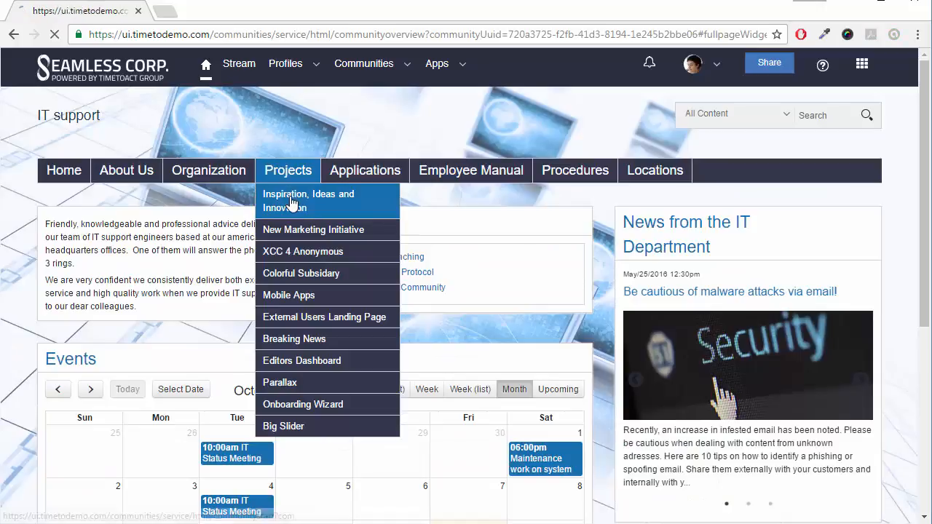
Go to the Inspiration, Ideas and Innovation community and scroll to its ideas, files and team
click(307, 201)
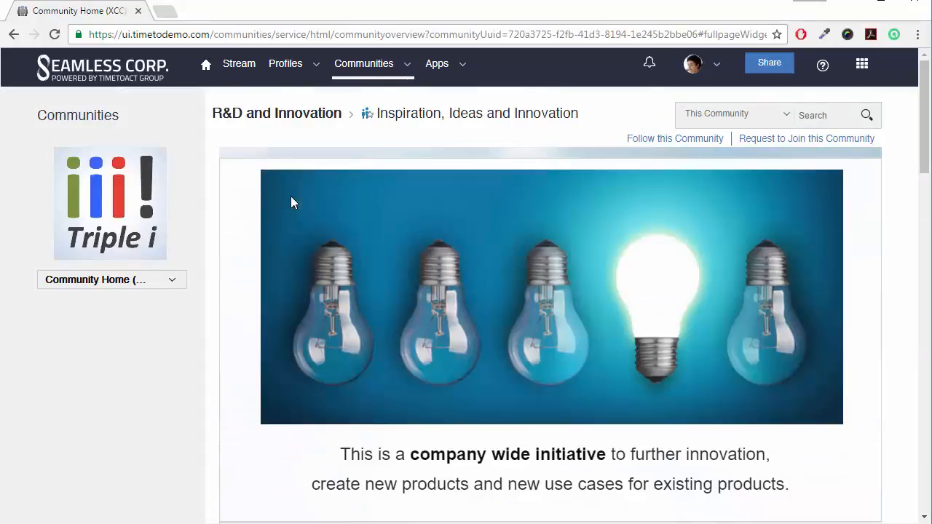
mouse_move(267, 211)
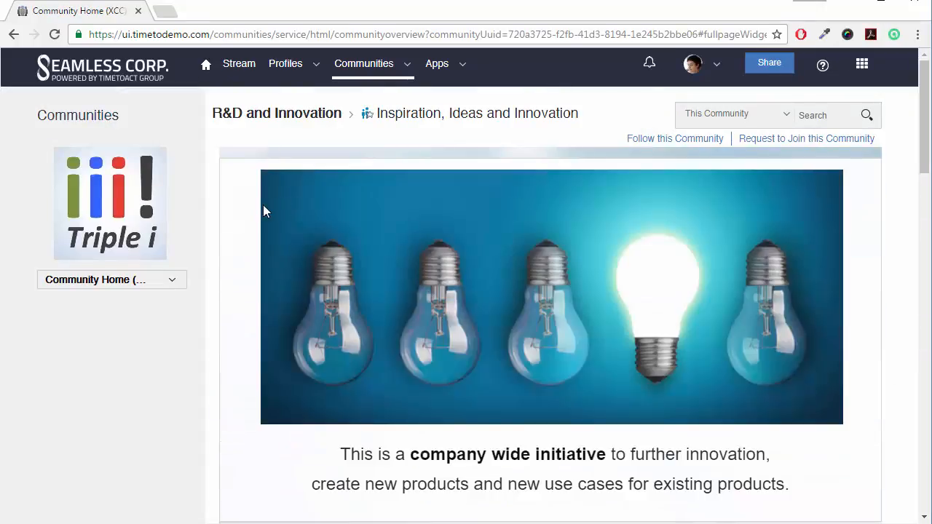
scroll(down, 3)
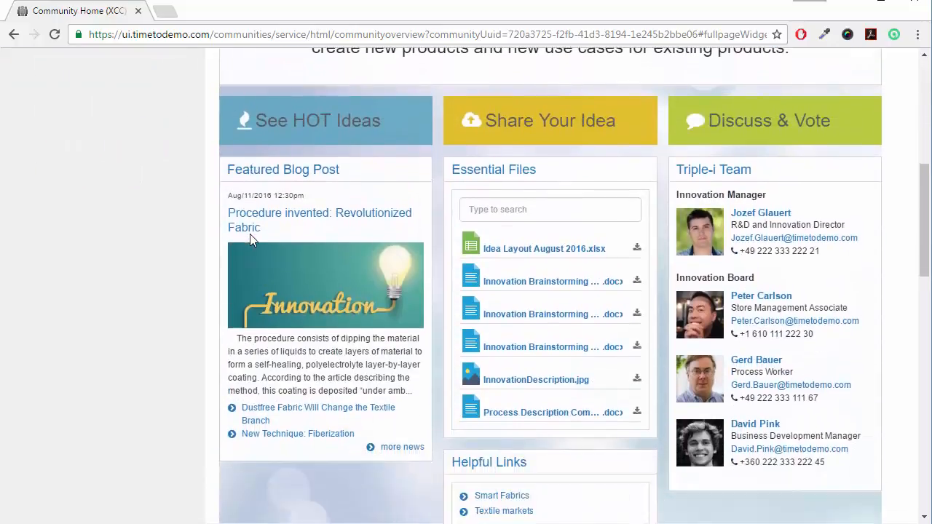